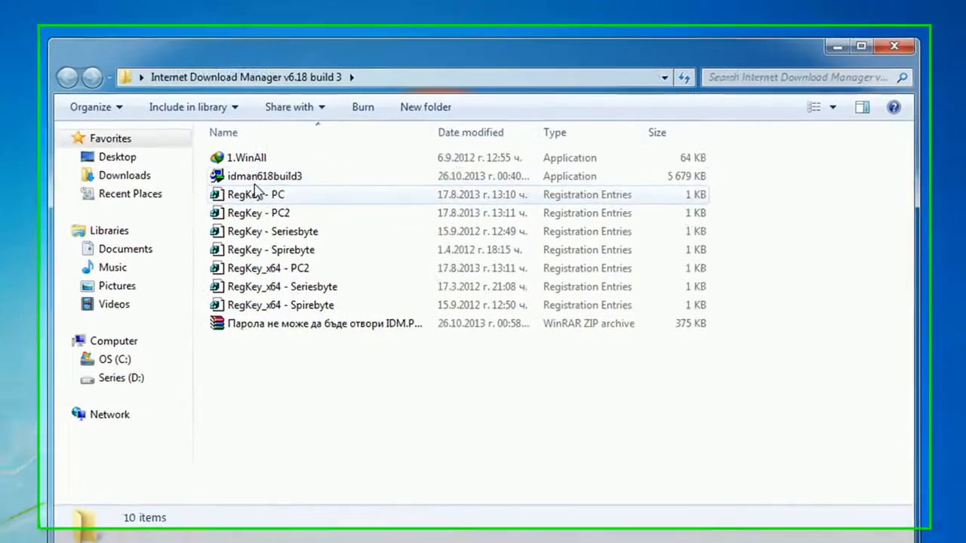
Run idman618build3 and install IDM with the default folder and desktop icon
click(264, 176)
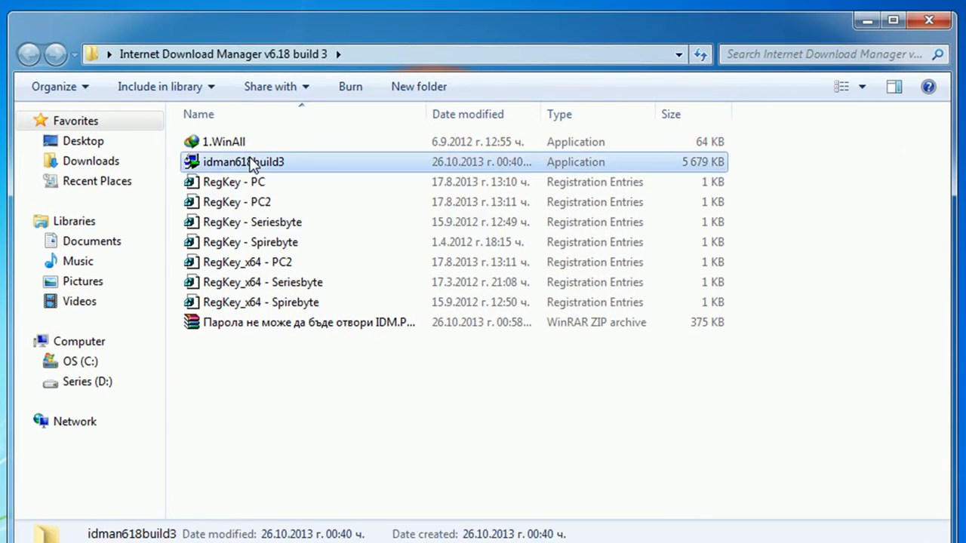
double_click(243, 162)
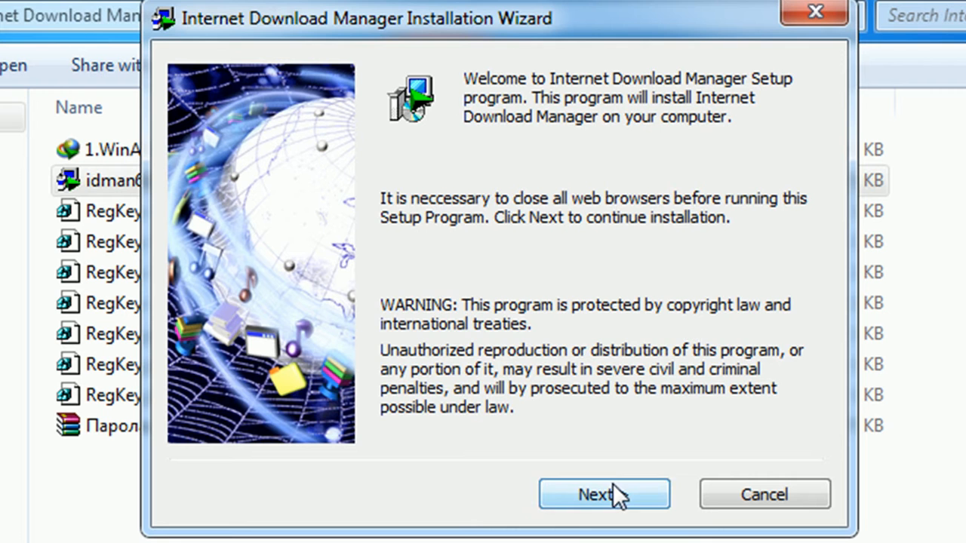
click(604, 494)
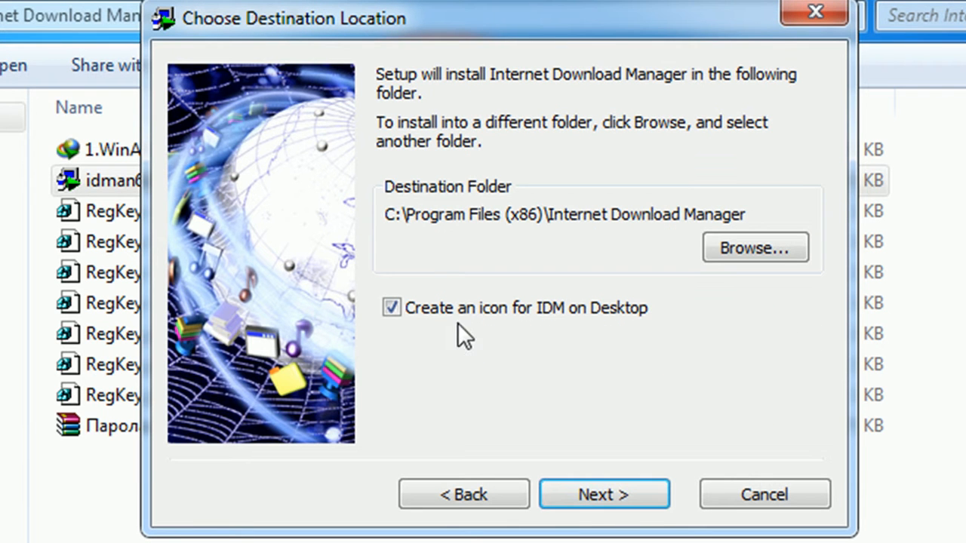
click(603, 494)
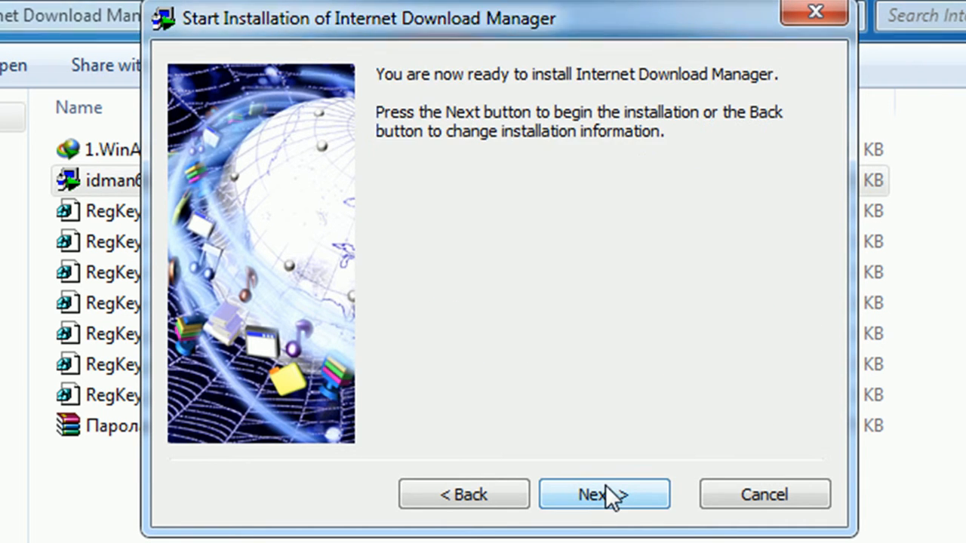
click(603, 494)
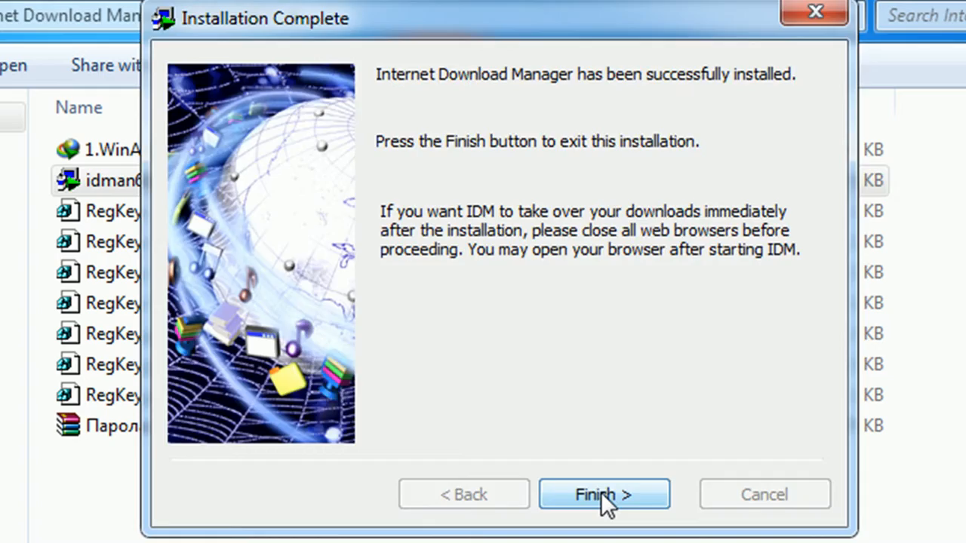
click(603, 494)
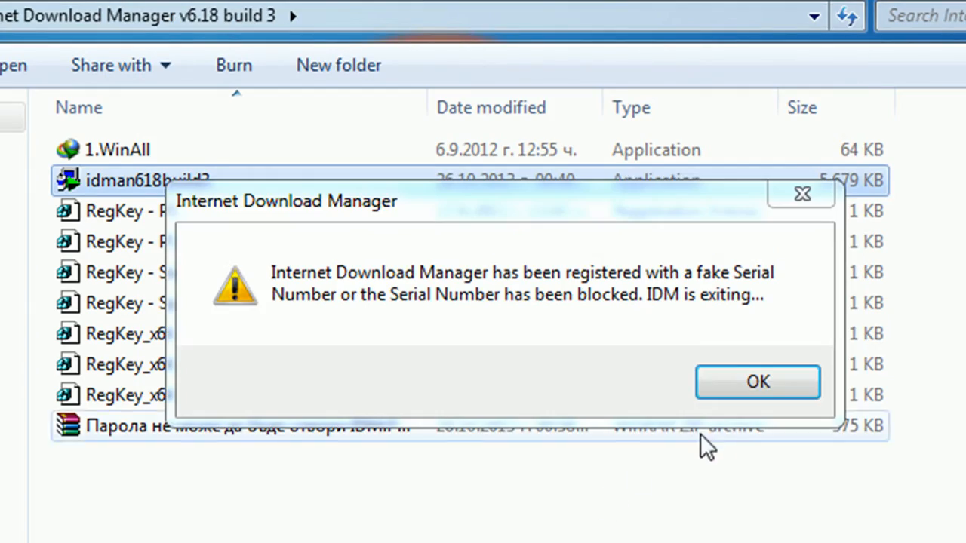
Dismiss the fake serial warning and patch IDMan.exe with Make Backup checked
click(756, 381)
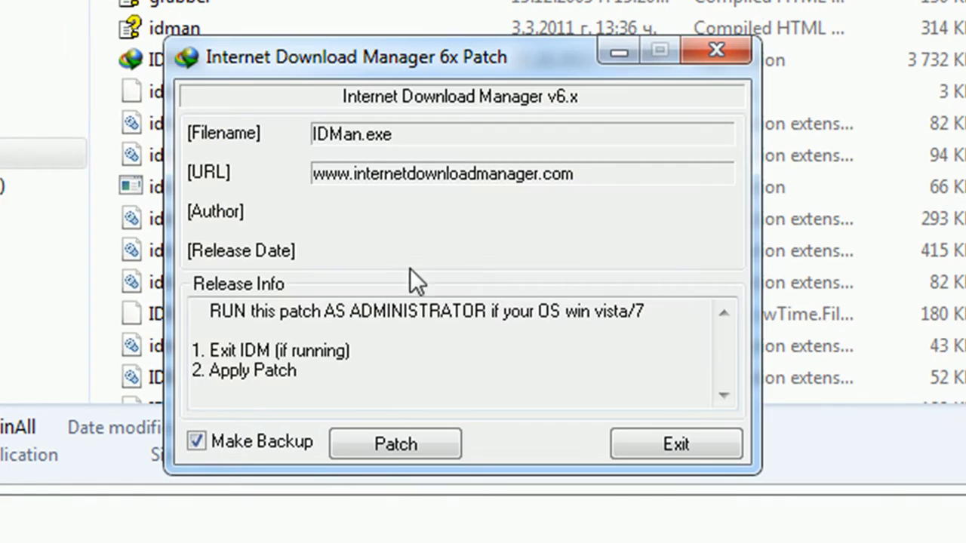
click(395, 442)
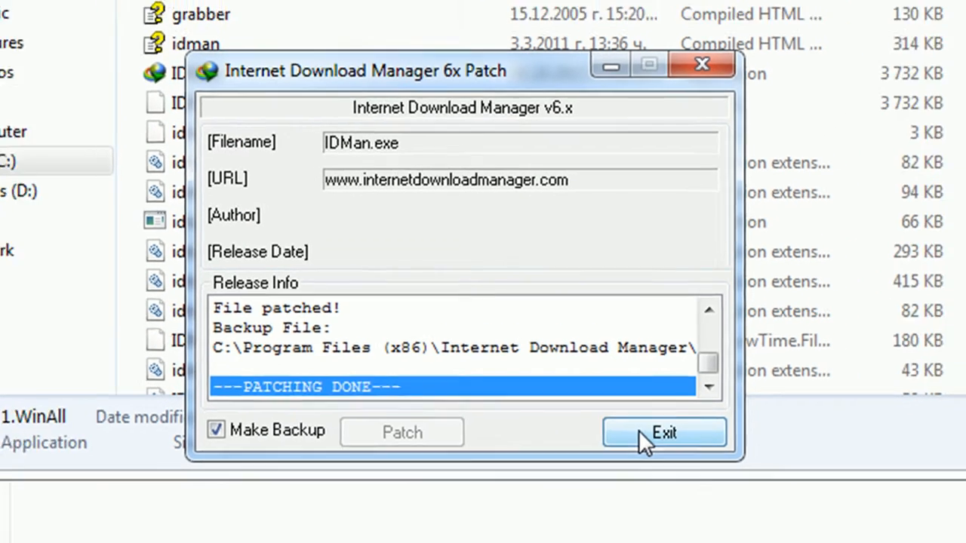
Close the patcher and right-click RegKey_x64 - Seriesbyte in the build 3 folder
click(663, 431)
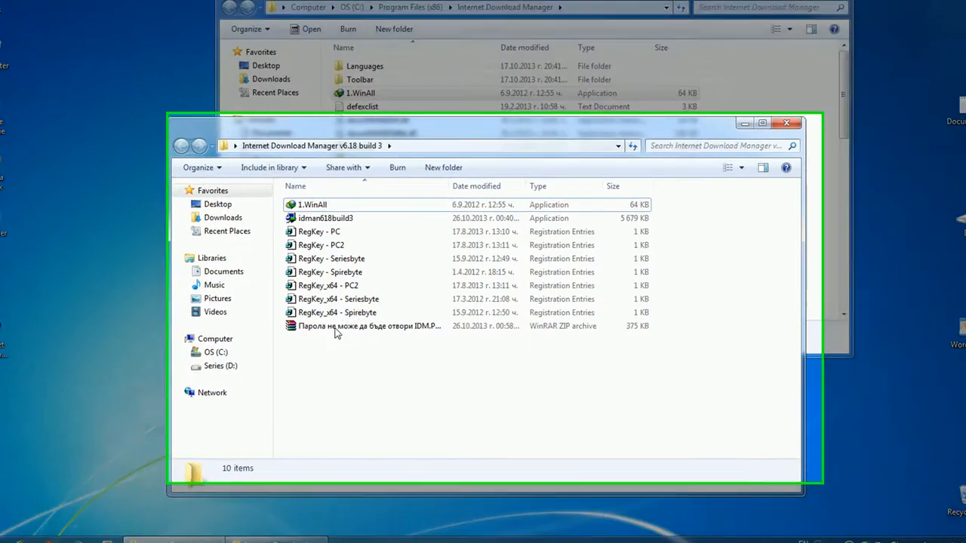
click(763, 122)
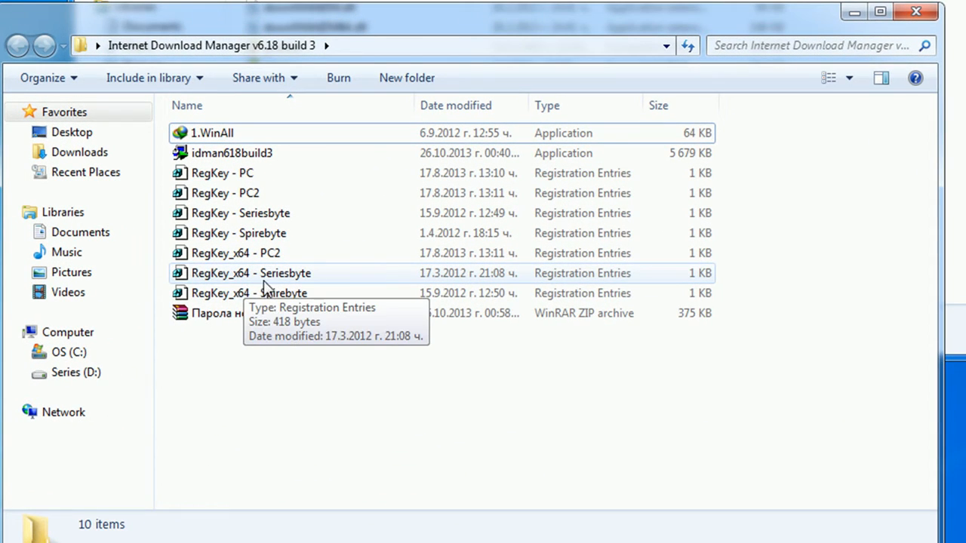
right_click(251, 273)
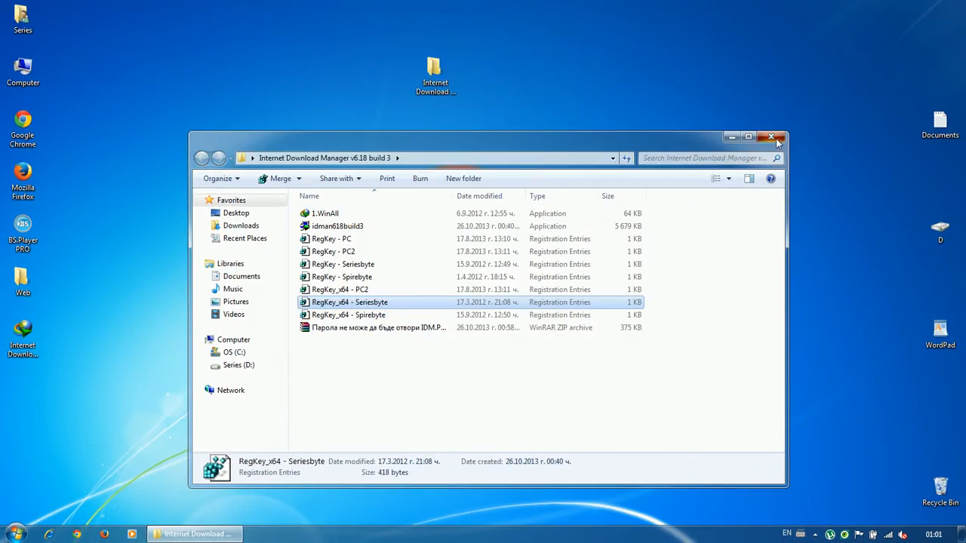
Check IDM's About box shows 6.18 Build 3 Full licensed to Series byte, then close it
click(195, 534)
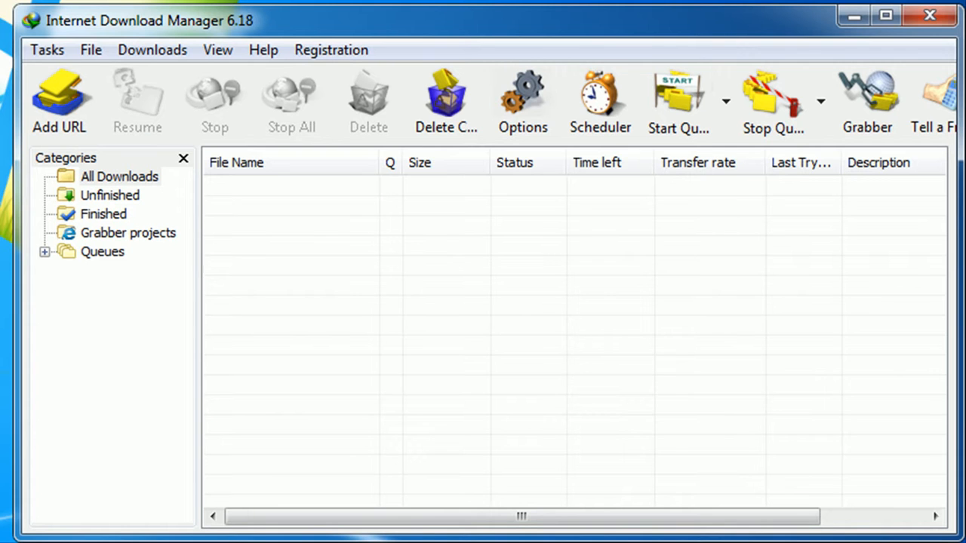
click(330, 50)
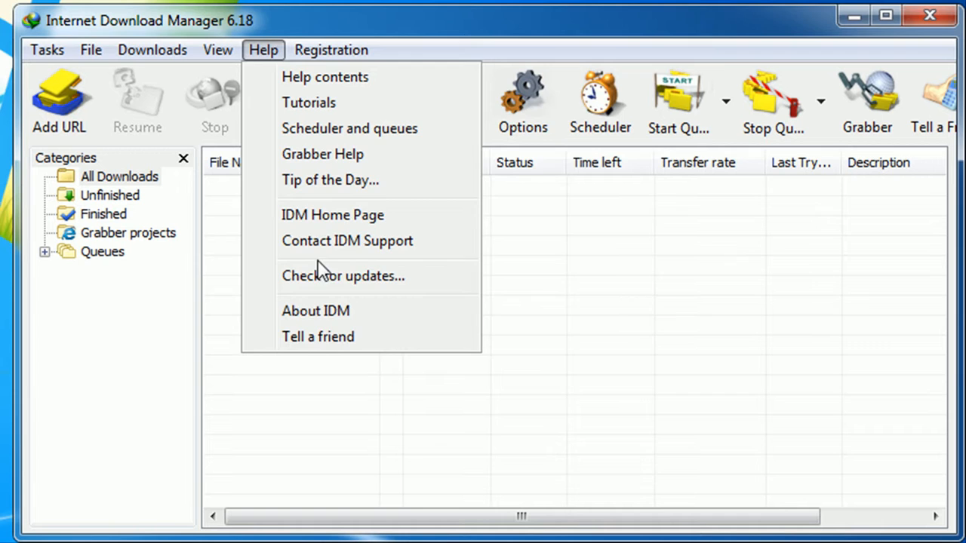
click(315, 310)
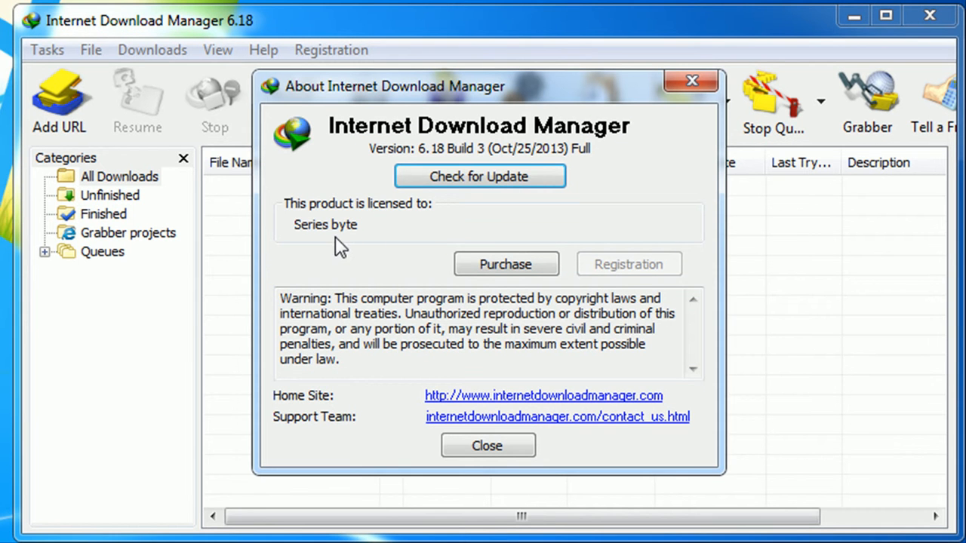
mouse_move(480, 176)
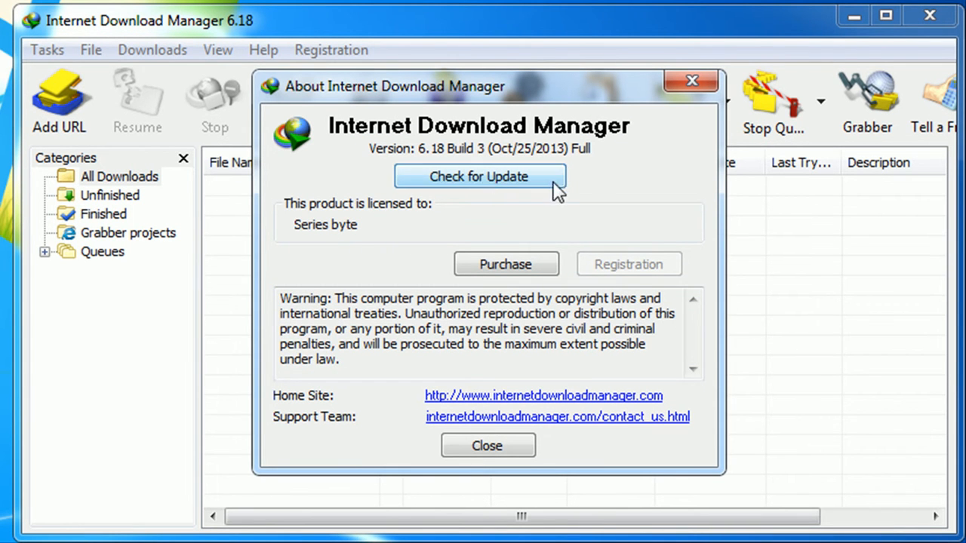
click(486, 445)
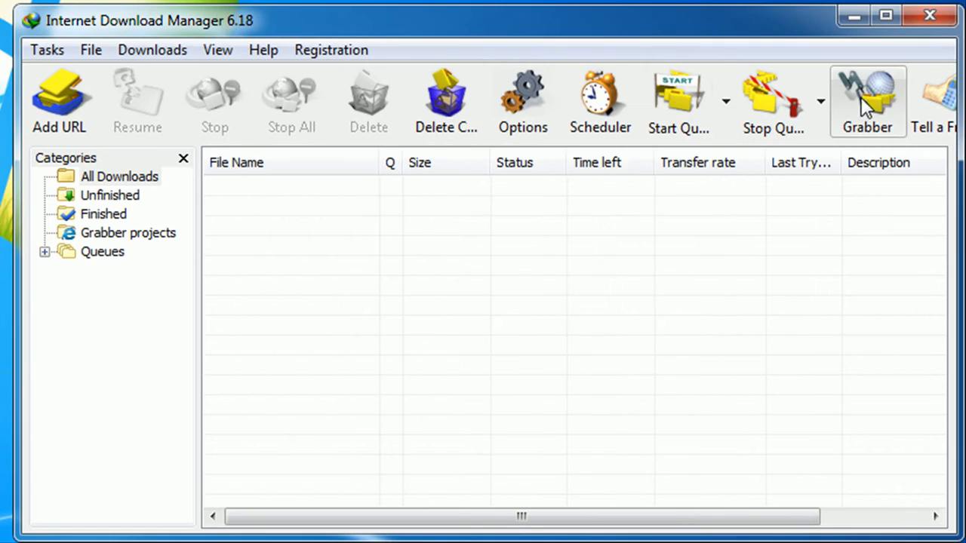